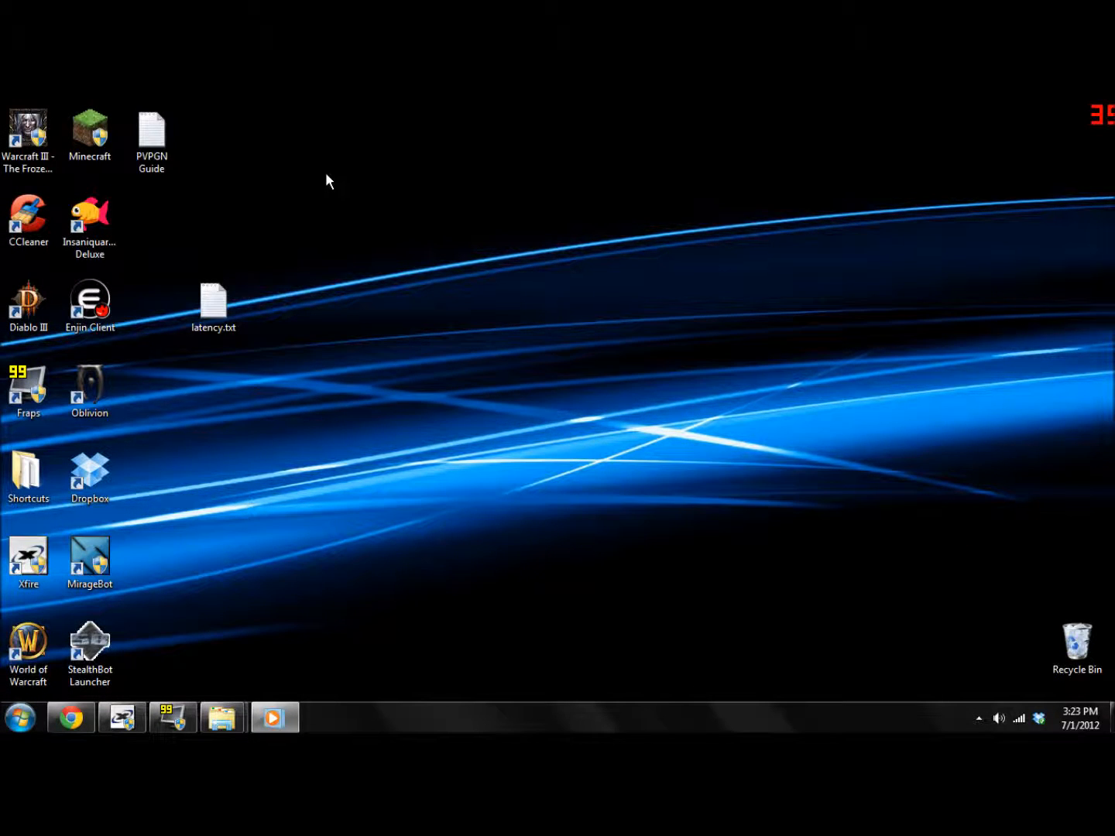
mouse_move(292, 468)
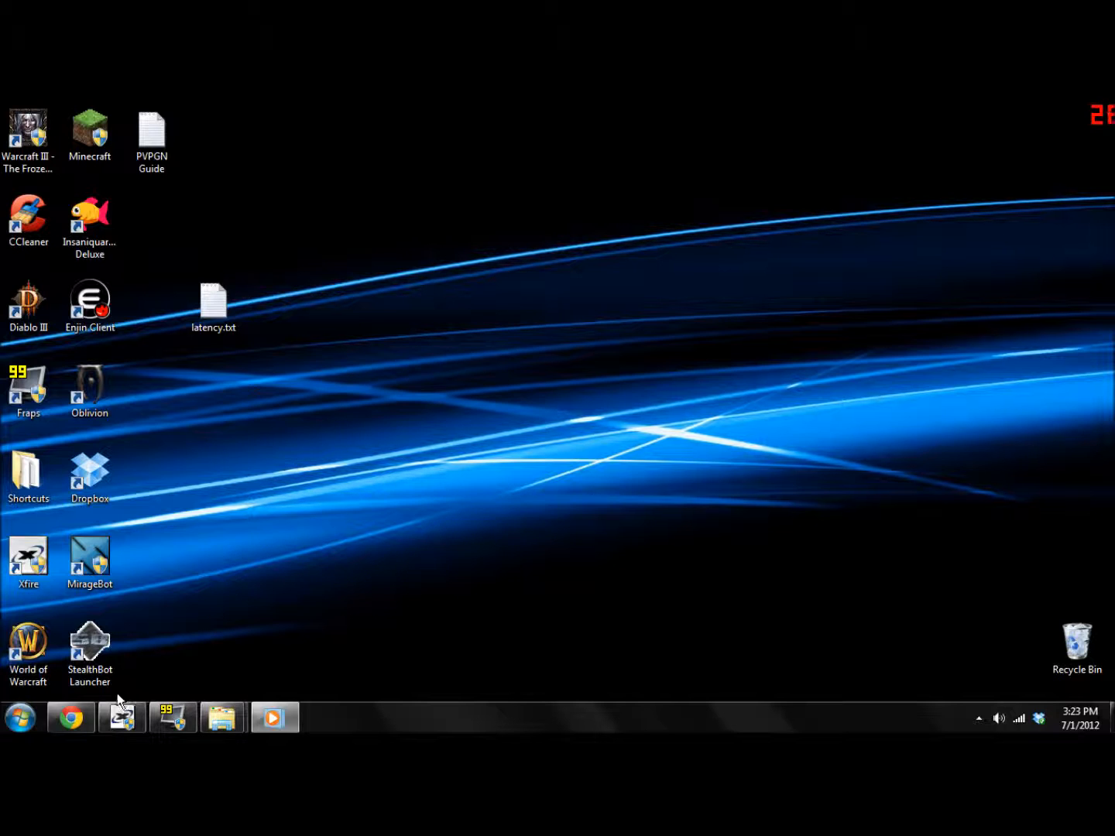
Bring up continentalempire.com in Chrome and head to the clan Downloads page
left_click(72, 715)
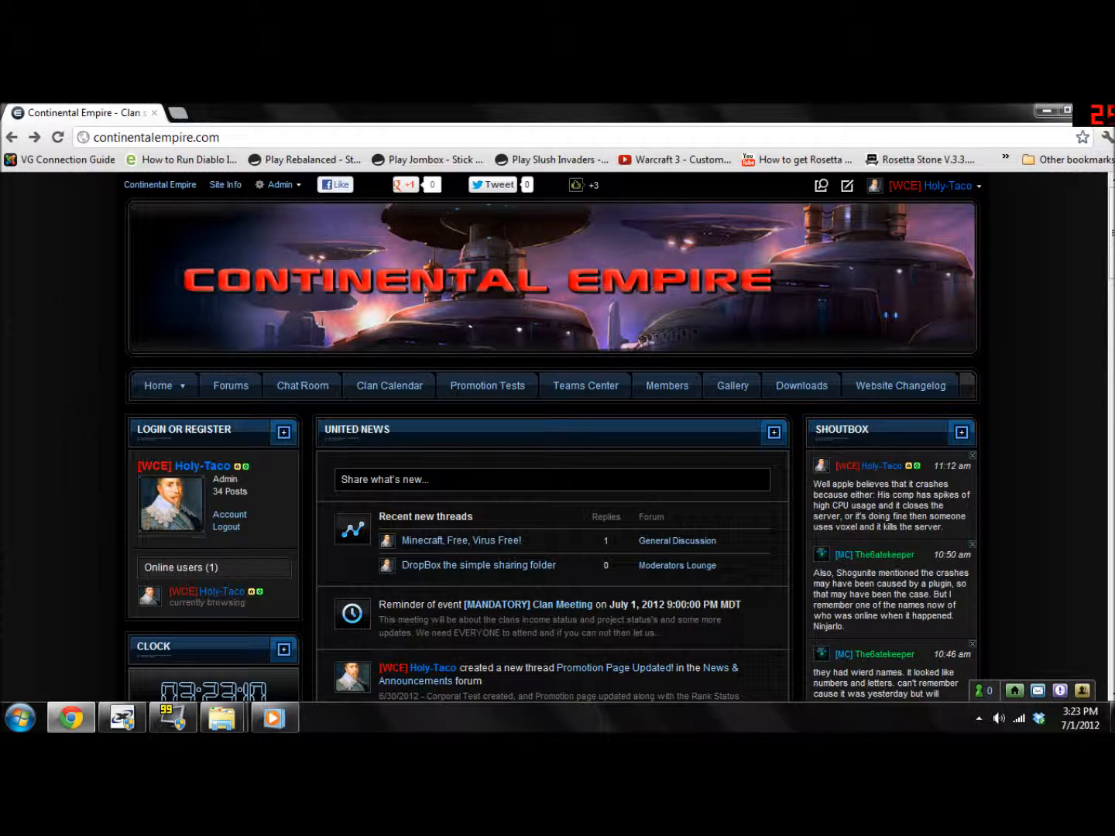
mouse_move(720, 440)
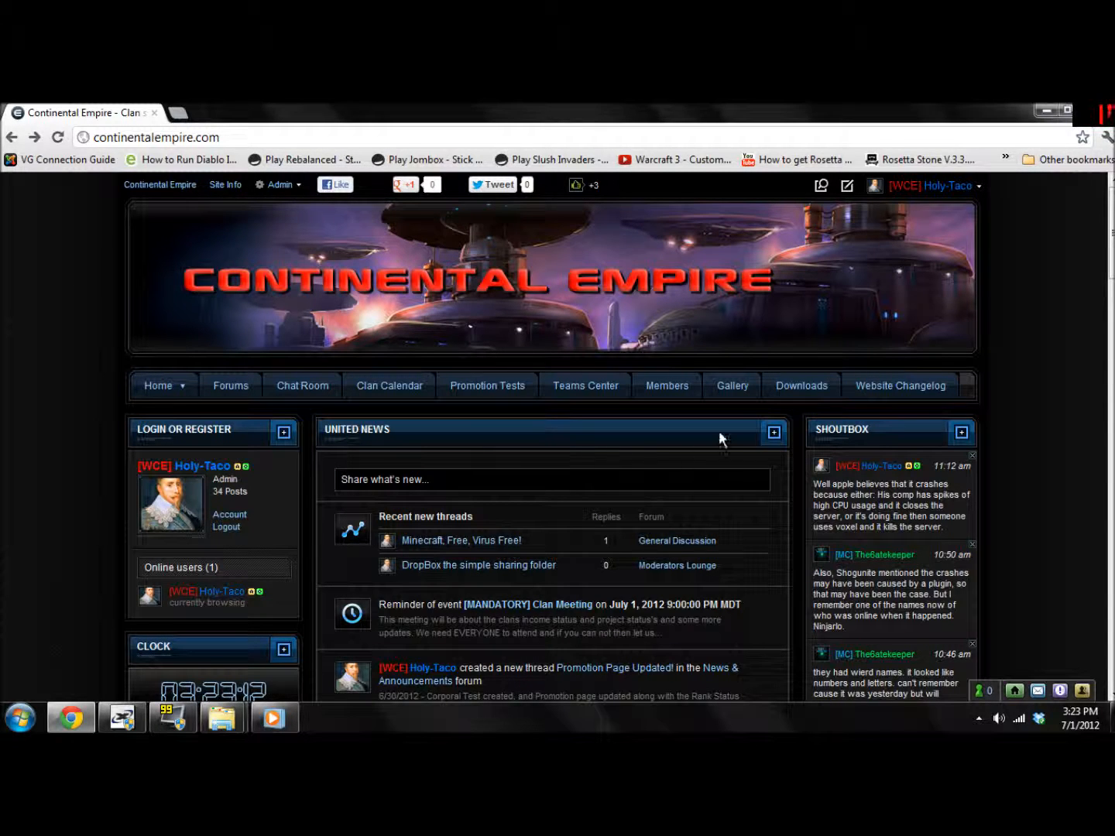
left_click(802, 386)
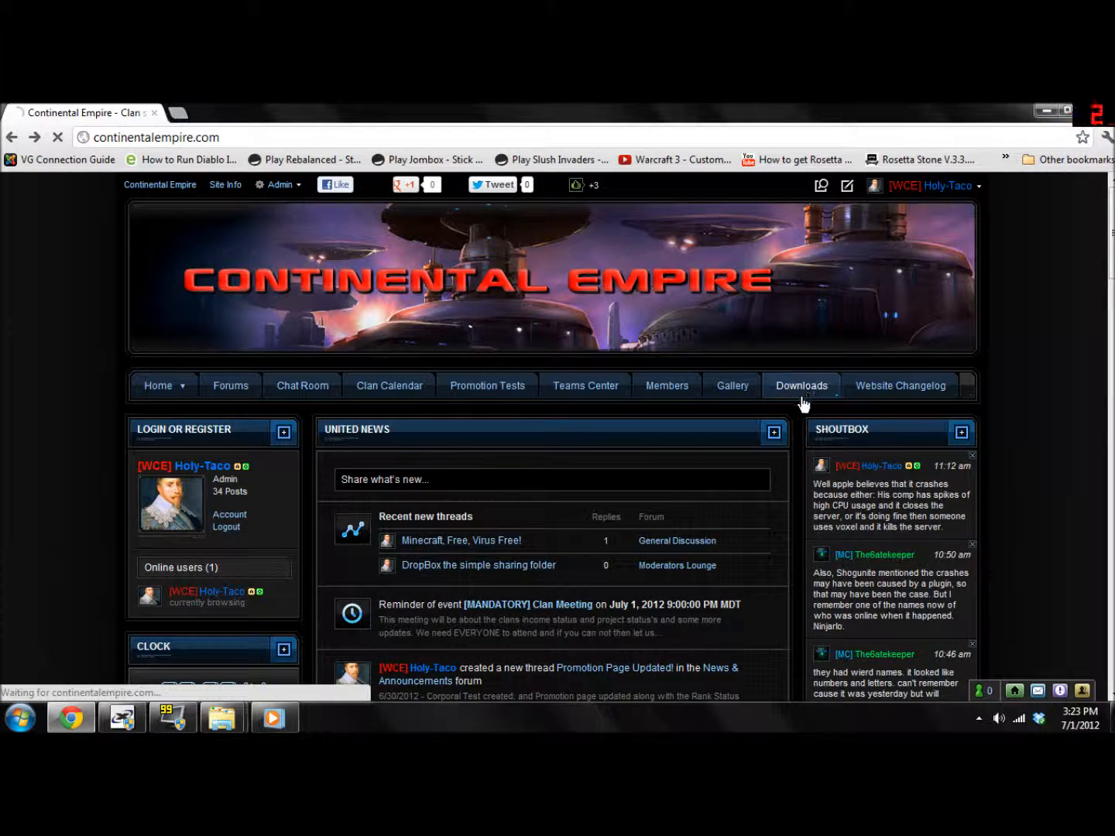
Download w3l.exe and w3lh.dll from the CE Server files, keep them, and view latency.txt in Notepad
left_click(801, 385)
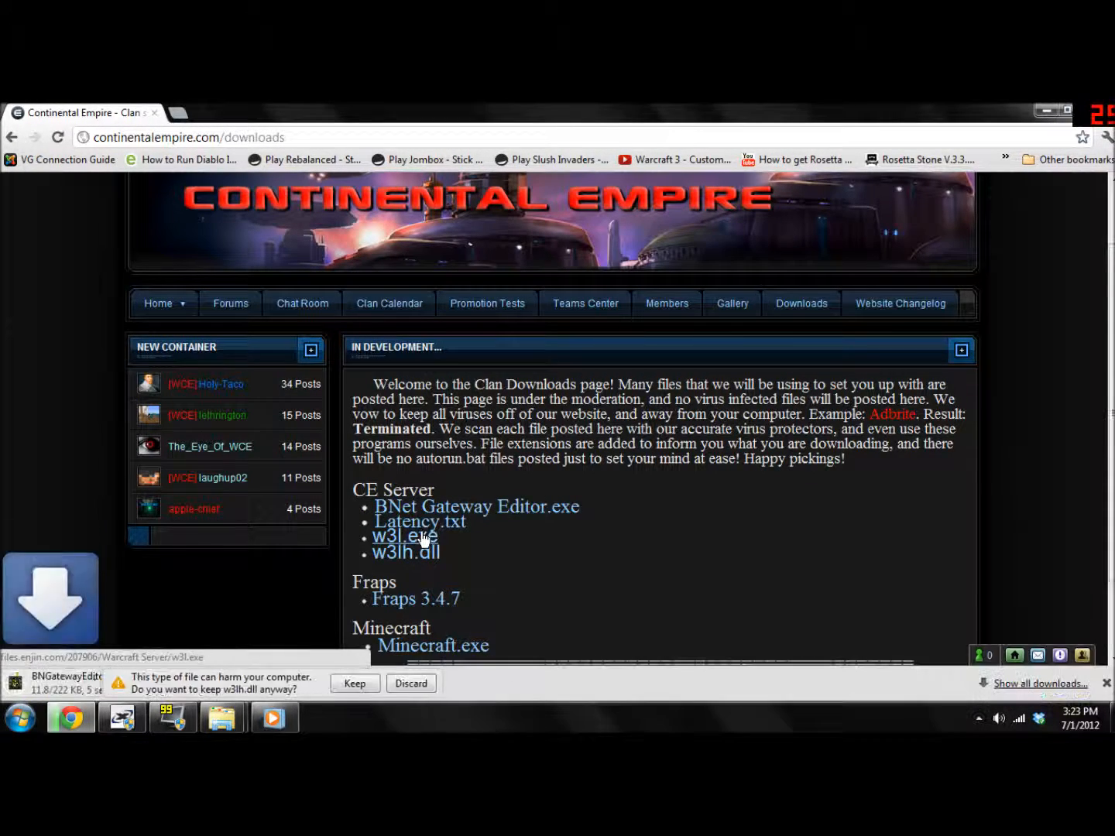
left_click(406, 551)
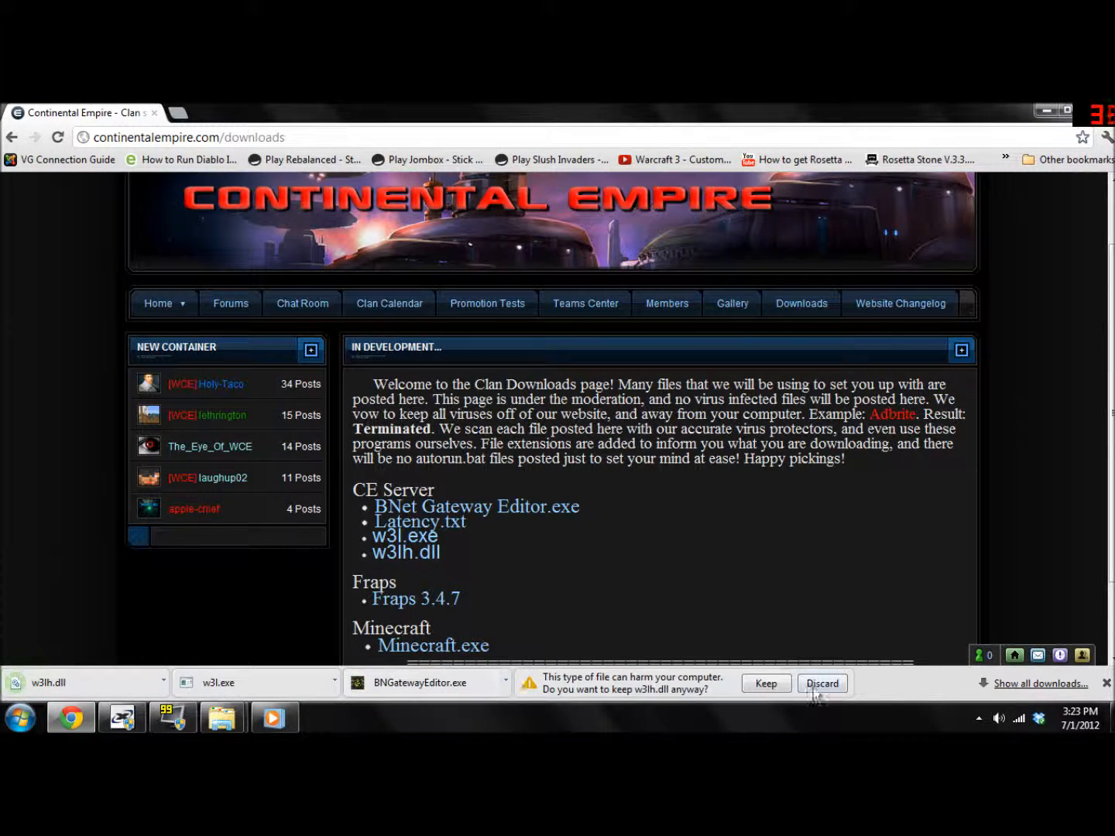
left_click(418, 520)
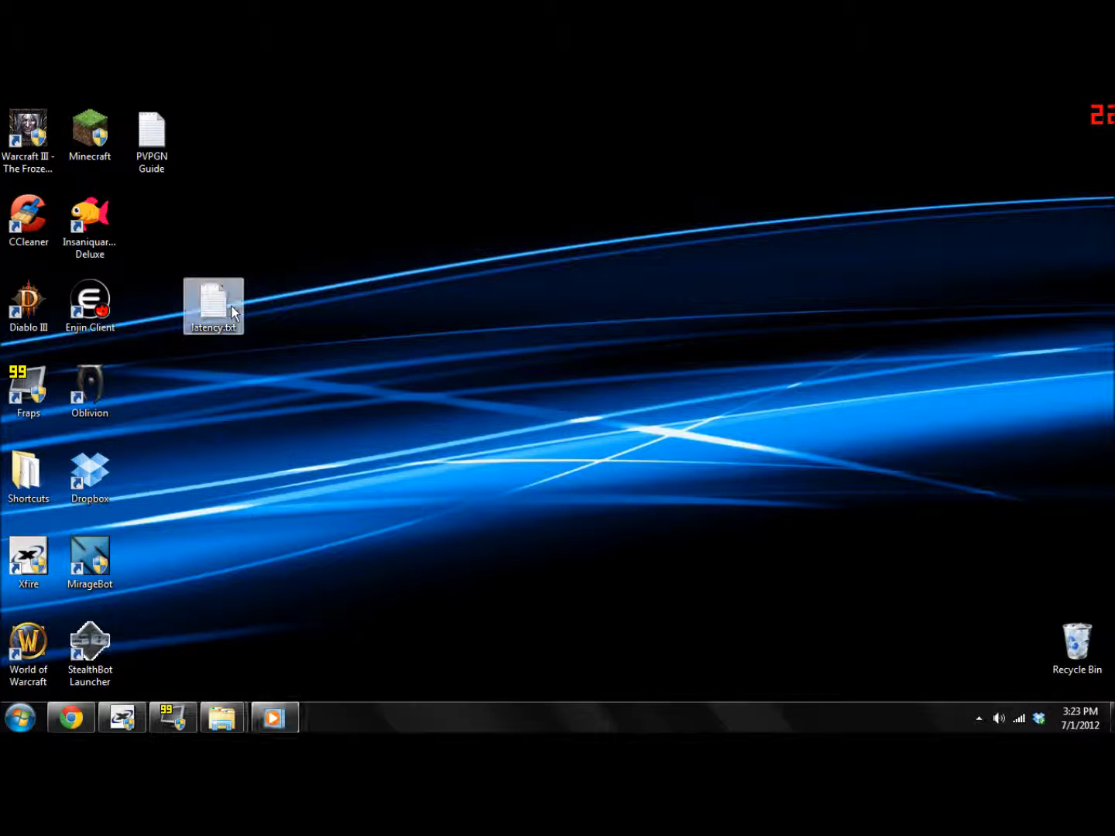
double_click(213, 306)
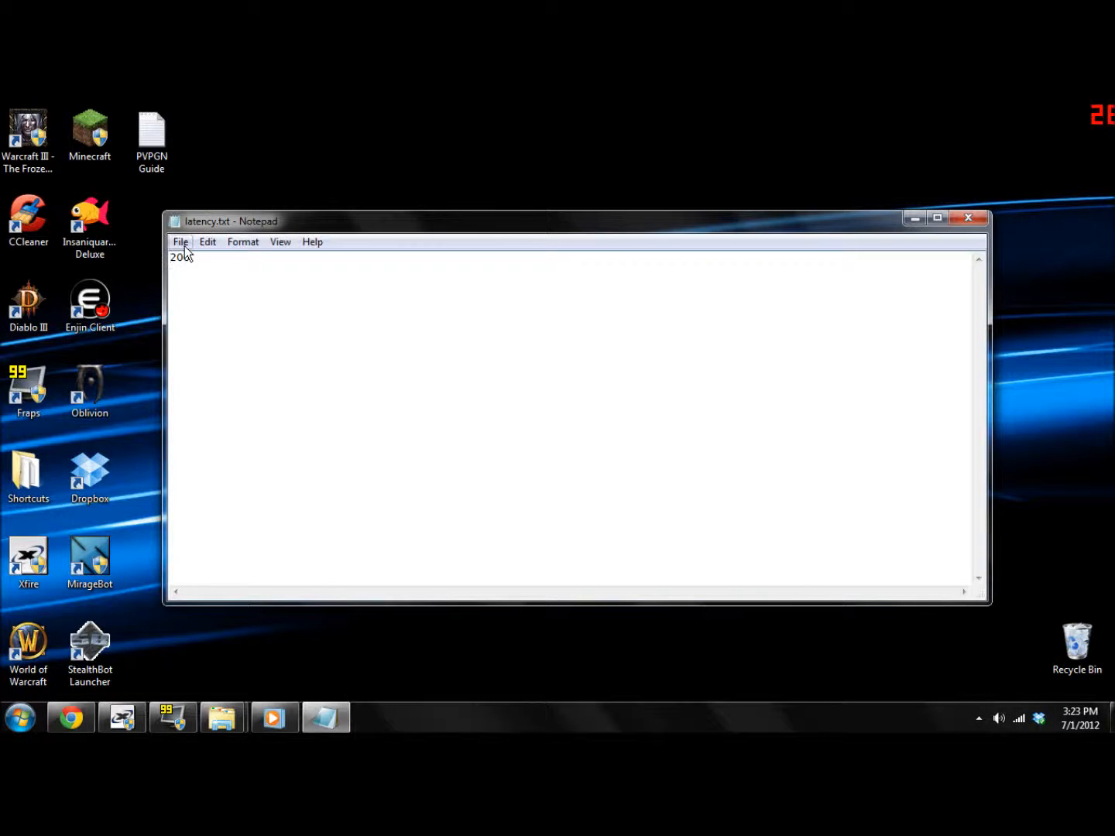
mouse_move(184, 257)
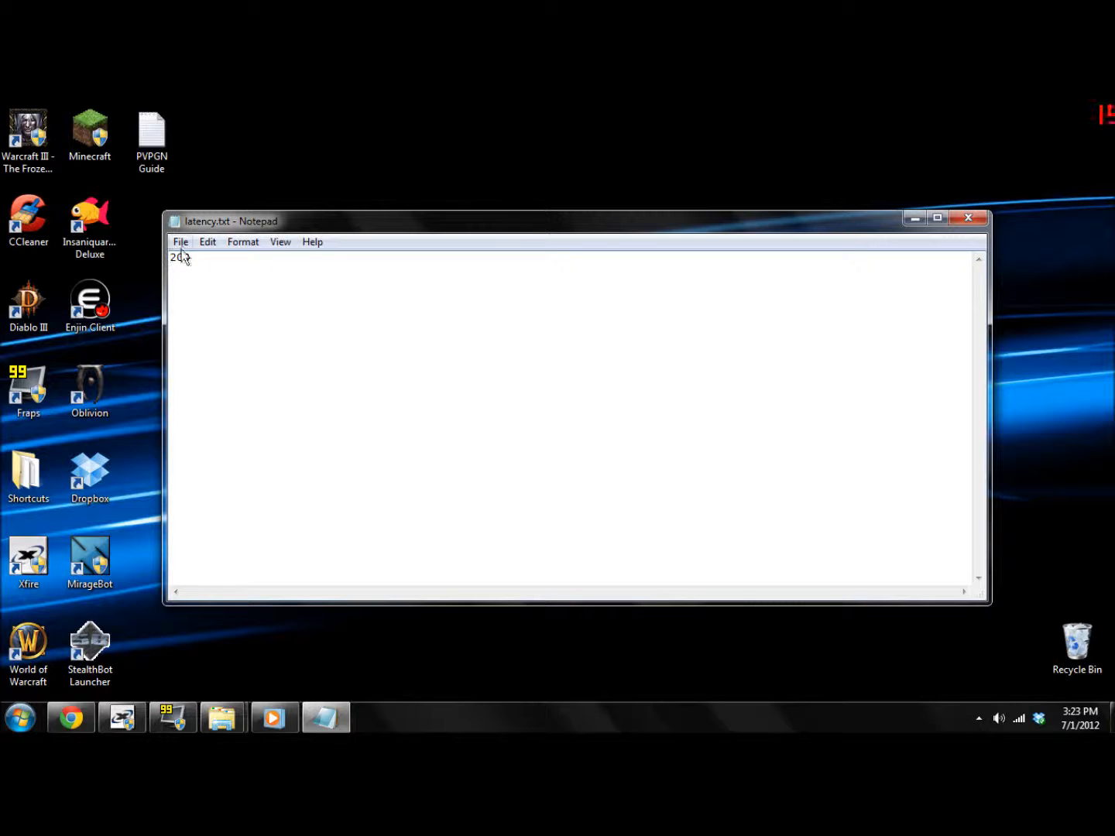
left_click(967, 217)
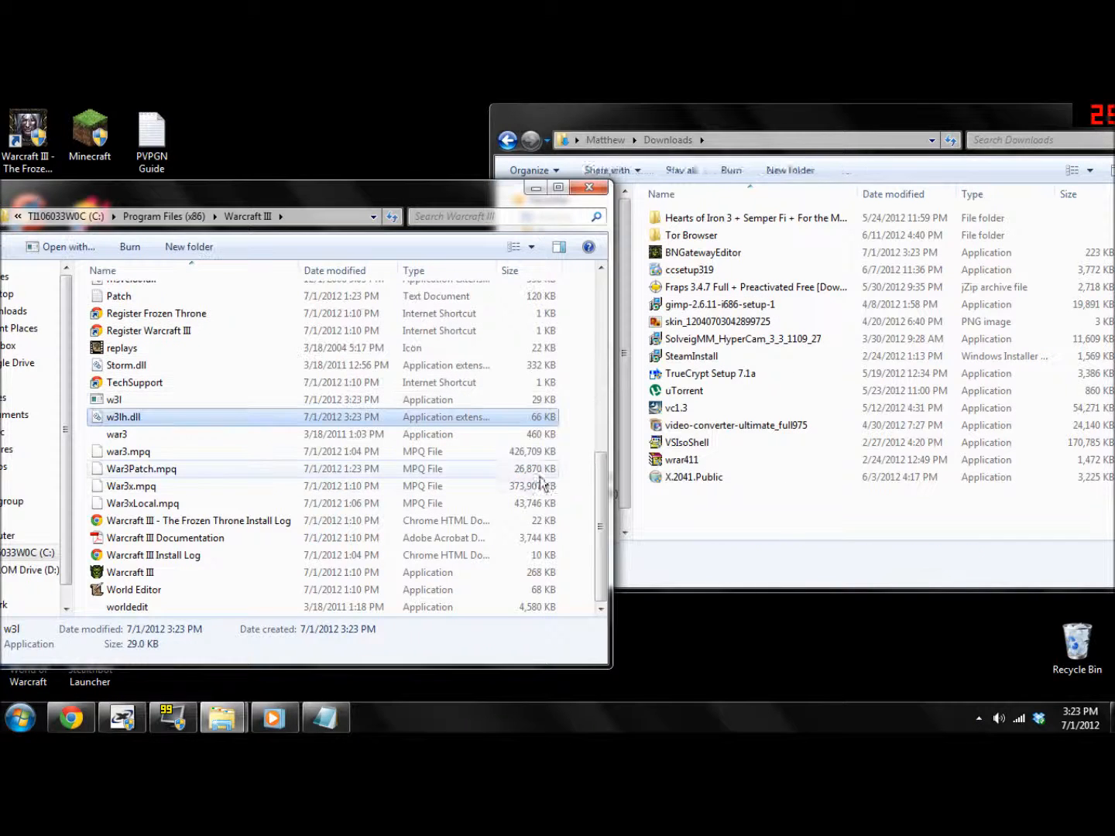
Place w3lh.dll in the Warcraft III folder and run BNGatewayEditor from Downloads past the security warning
left_click(703, 252)
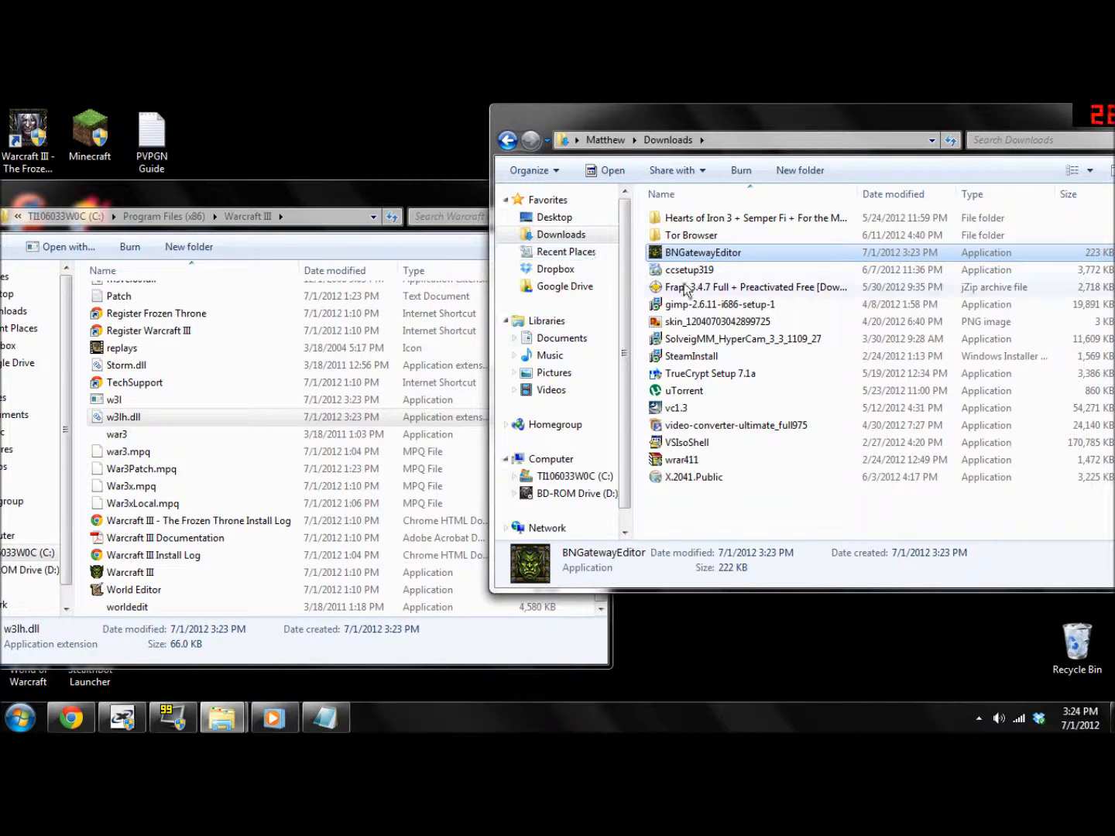
double_click(703, 252)
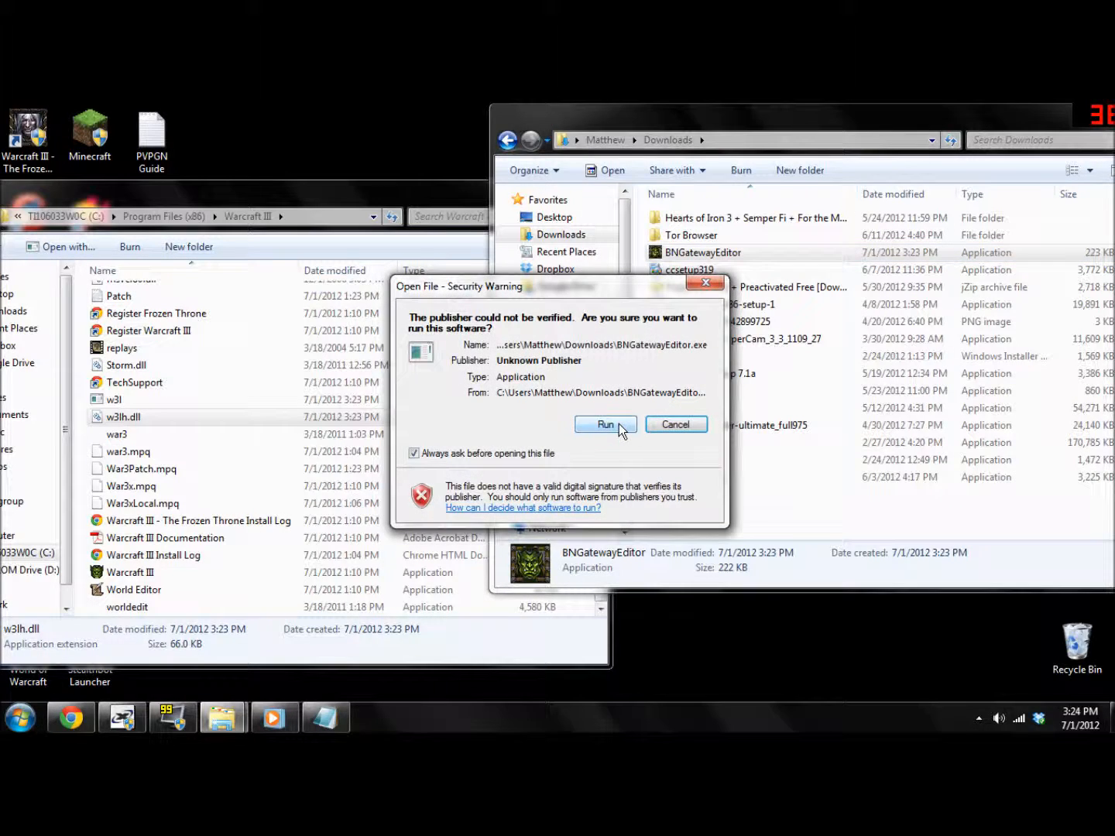
left_click(606, 424)
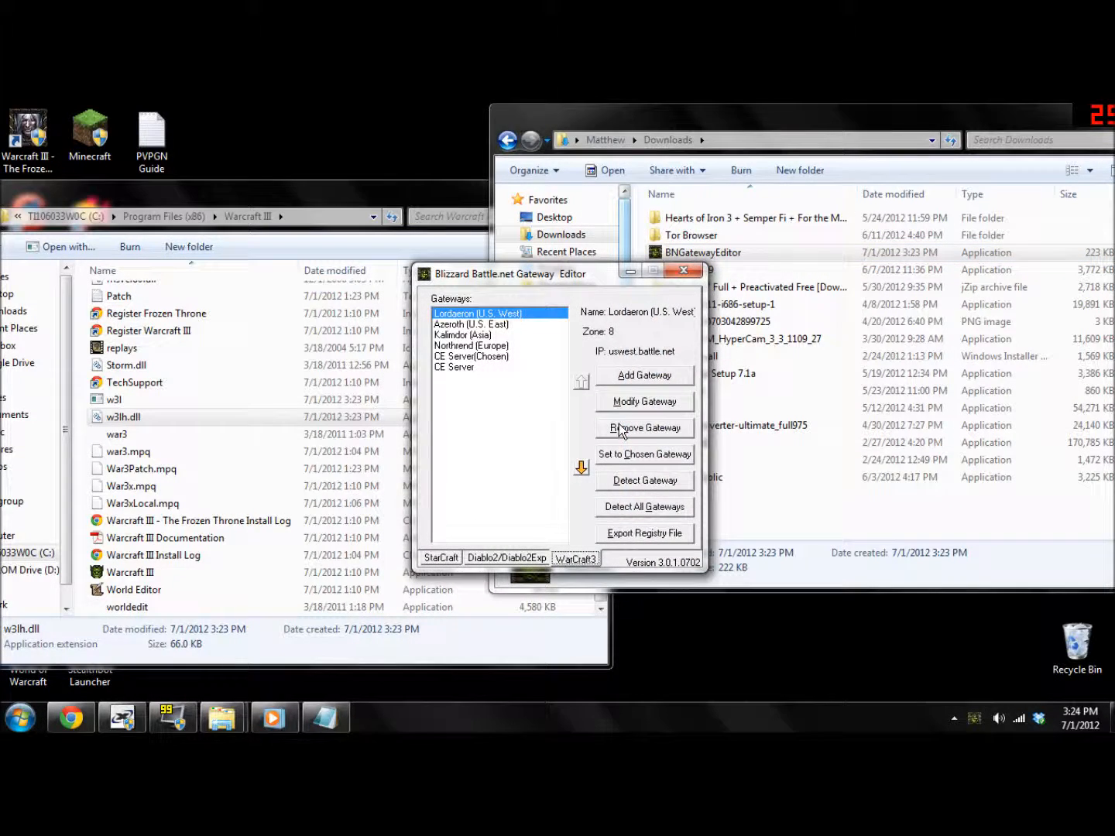
Select CE Server on the WarCraft3 gateways list and set it as the chosen gateway
left_click(453, 367)
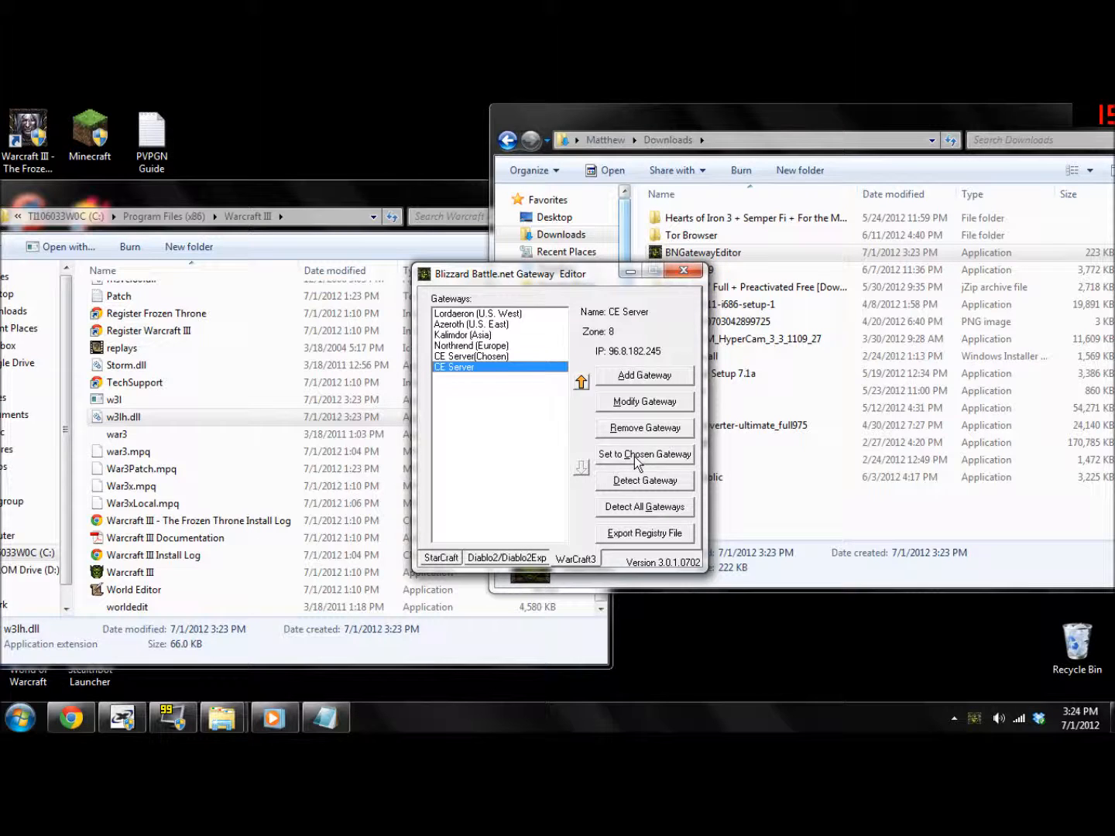
left_click(644, 456)
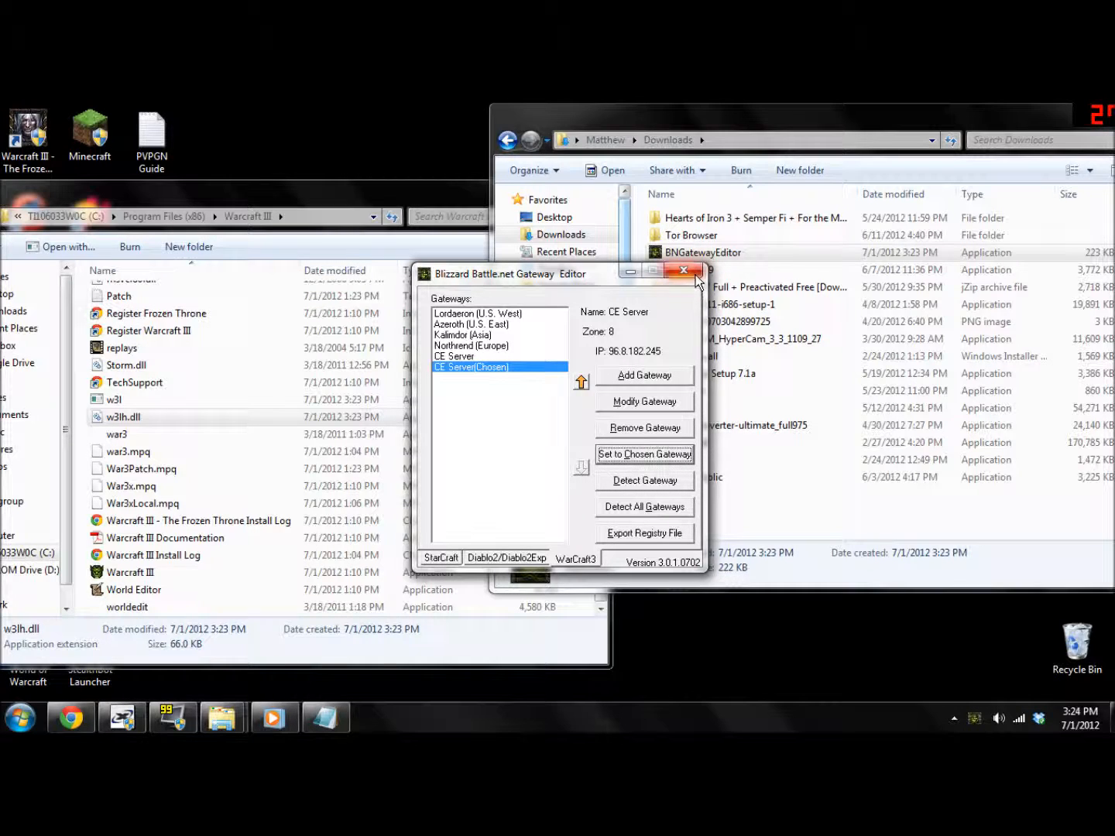